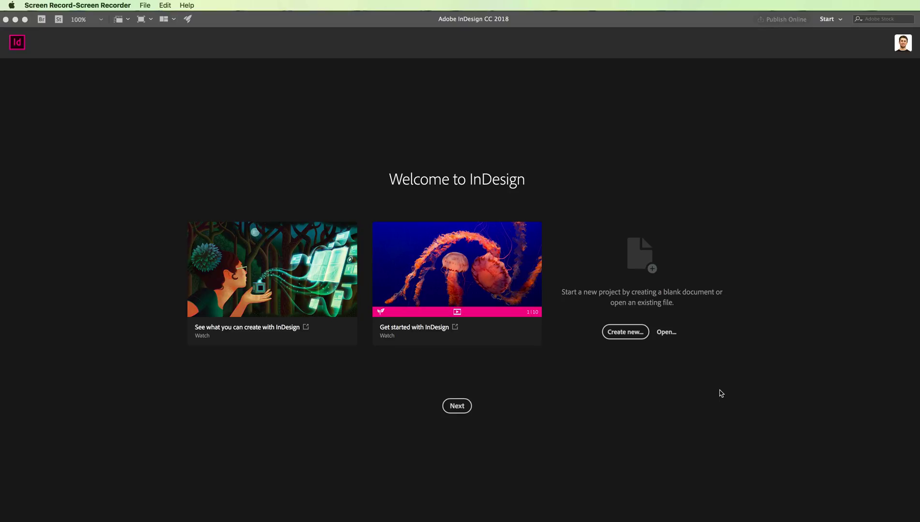
mouse_move(644, 432)
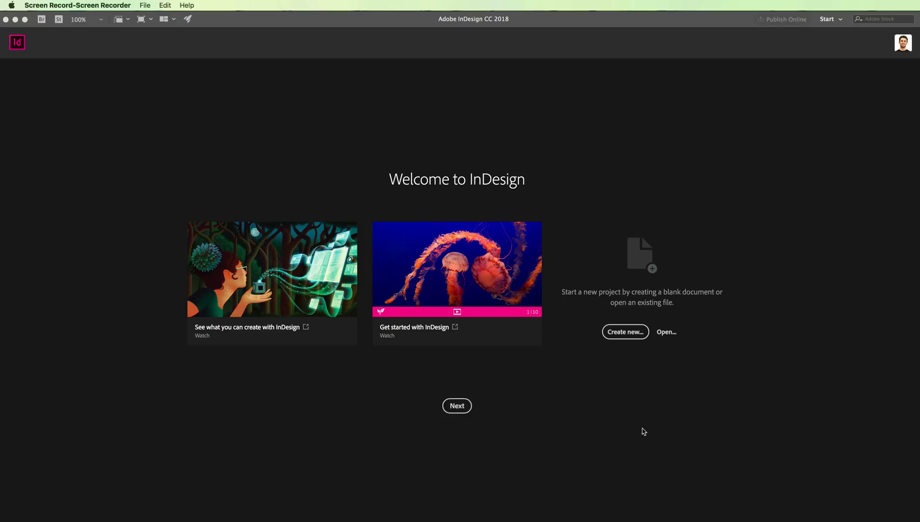
mouse_move(630, 432)
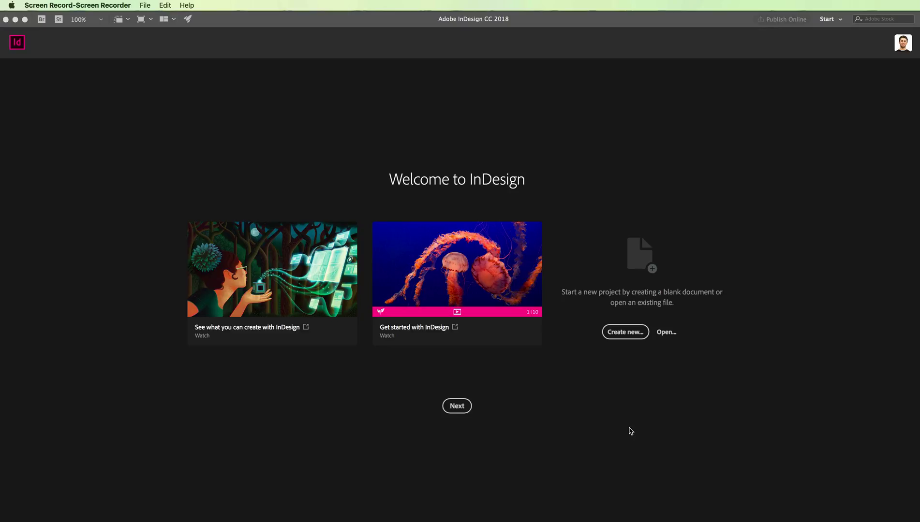
mouse_move(628, 430)
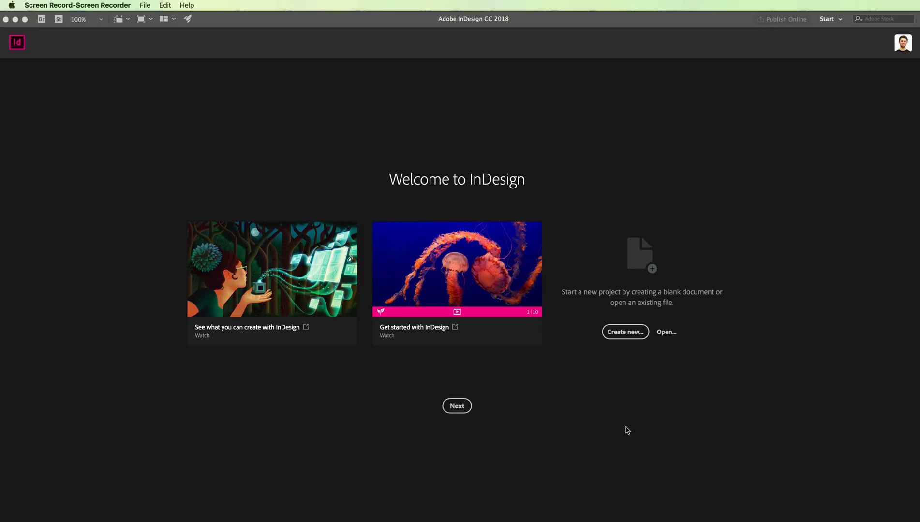
mouse_move(881, 68)
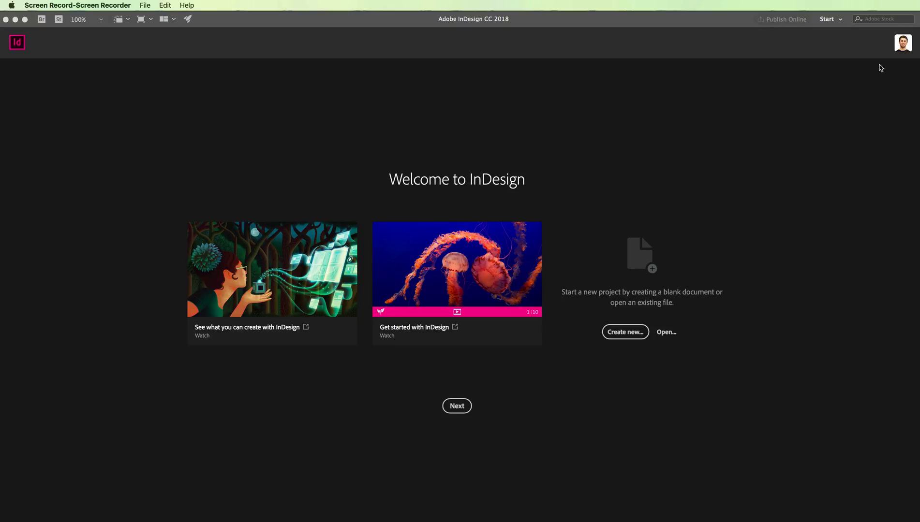